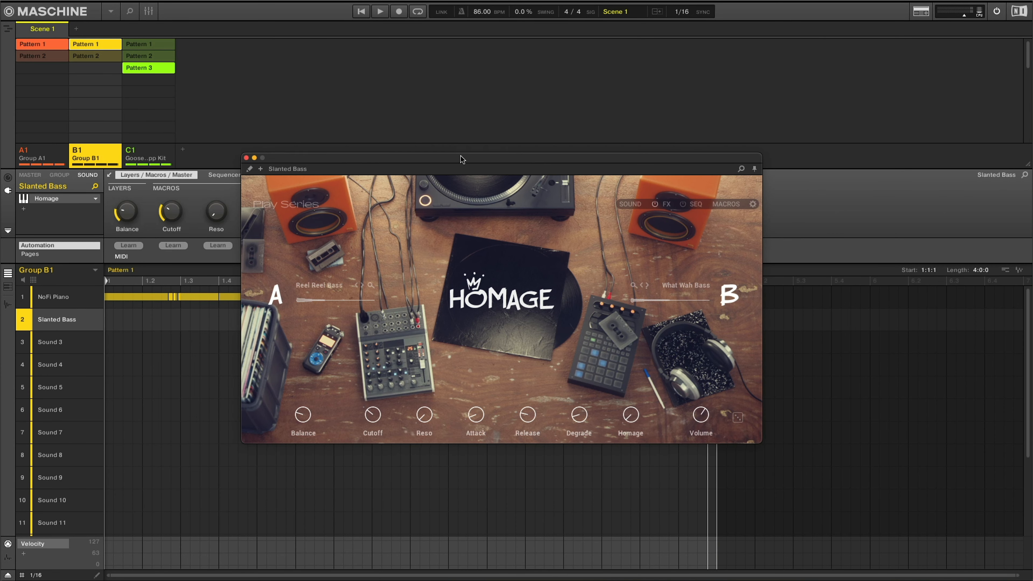
Reposition the Slanted Bass Homage plugin window slightly to the right and lower on screen.
drag(461, 159, 740, 183)
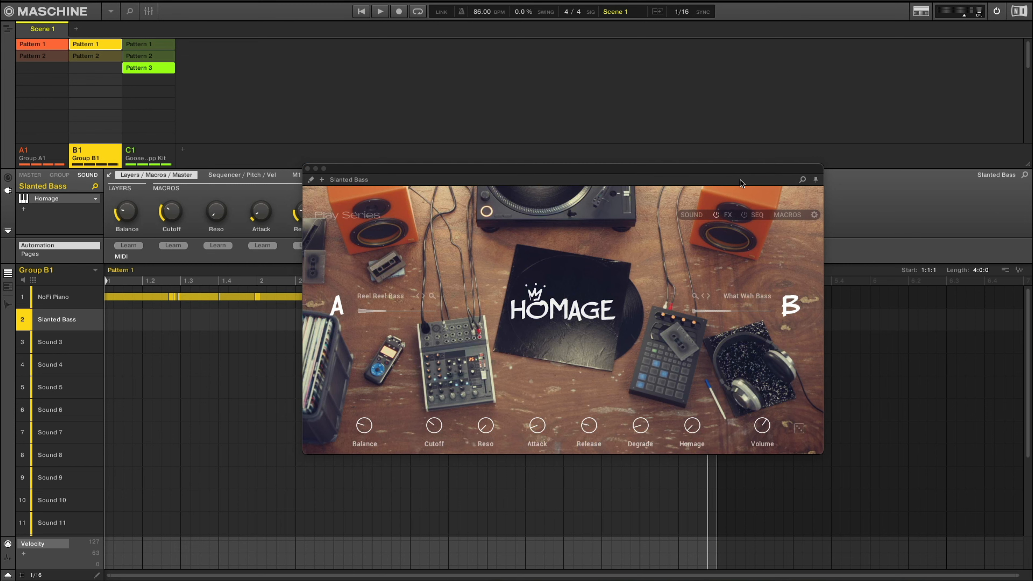